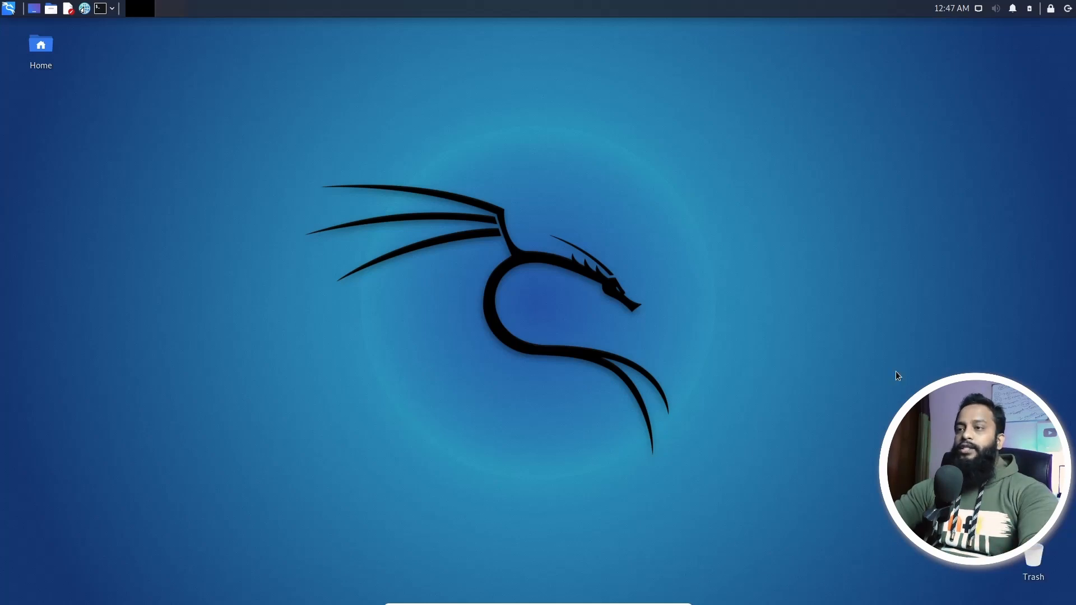
pyautogui.moveTo(756, 408)
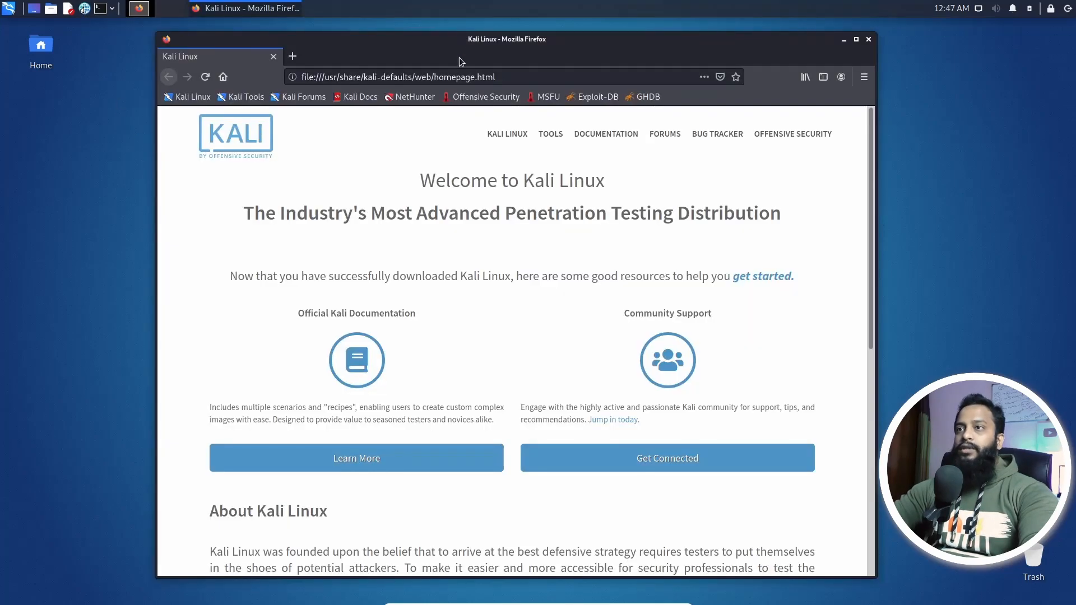
# Go to Google and search for the author's GitHub username.
pyautogui.write('google.com/?gws_rd=ssl')
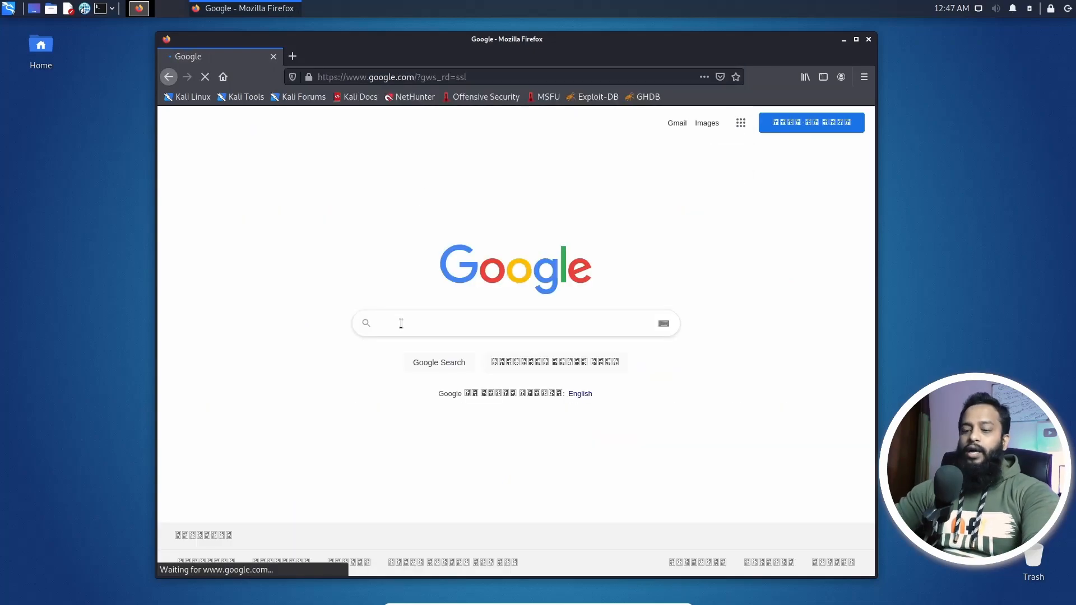
pyautogui.write('github mehedishakeel')
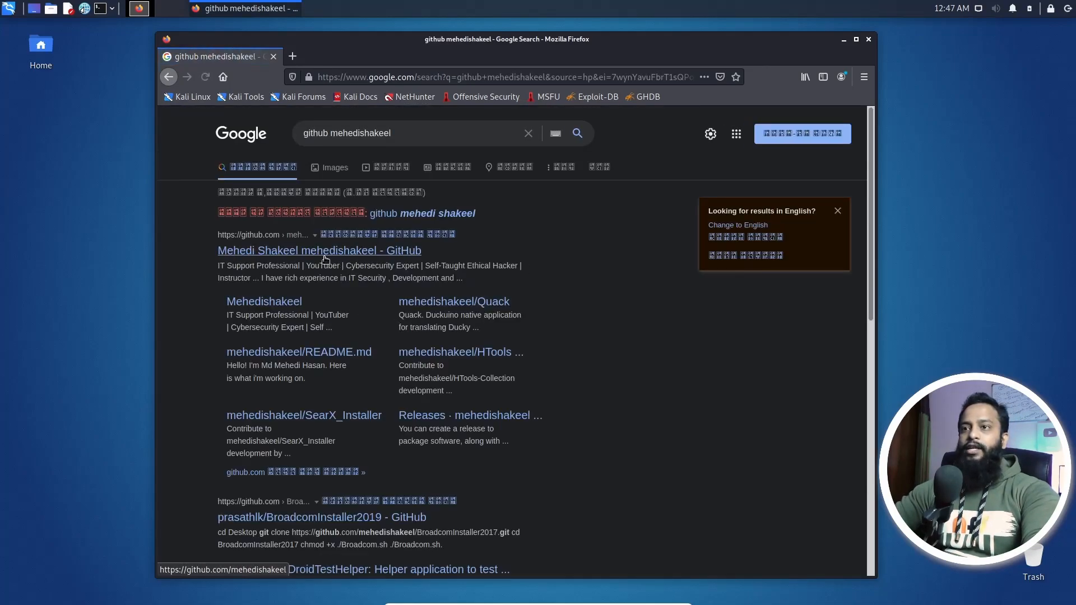
# Open the author's GitHub profile, then Kali-Helpers and its scripts folder.
pyautogui.click(319, 251)
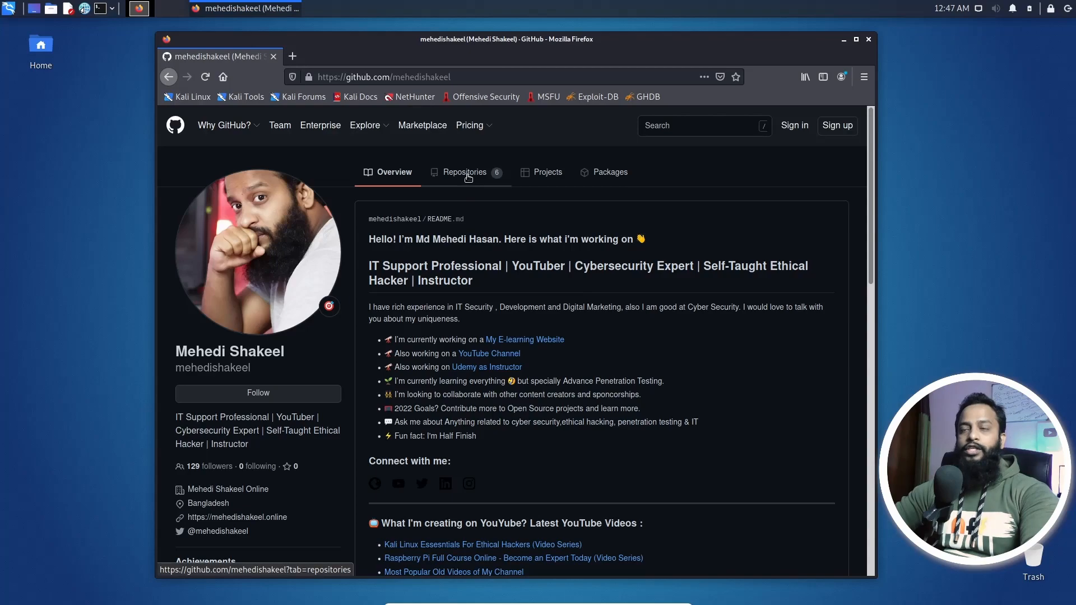
pyautogui.click(465, 172)
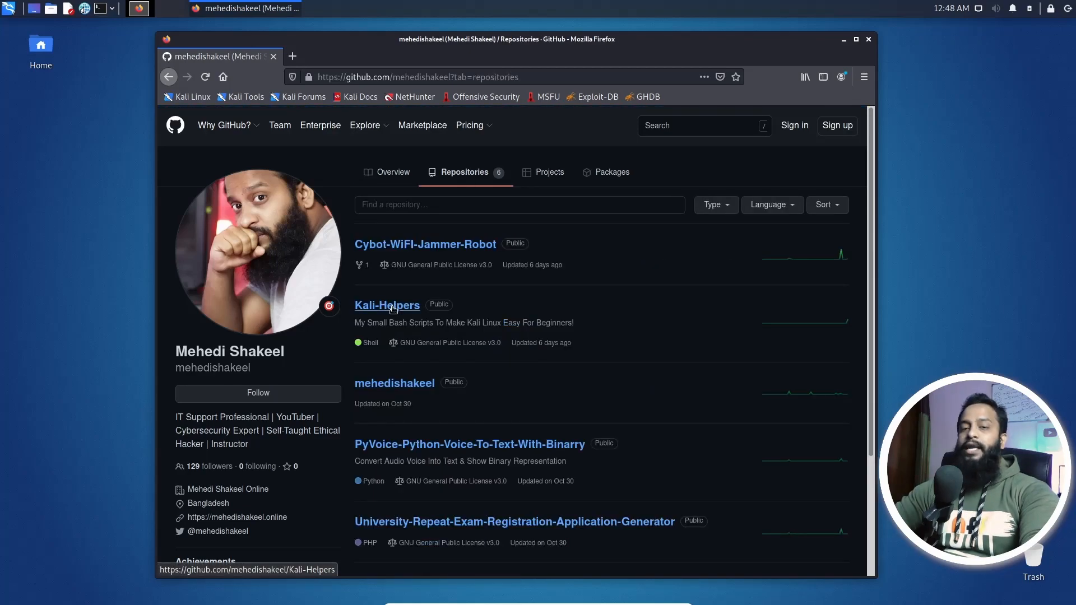
pyautogui.click(386, 305)
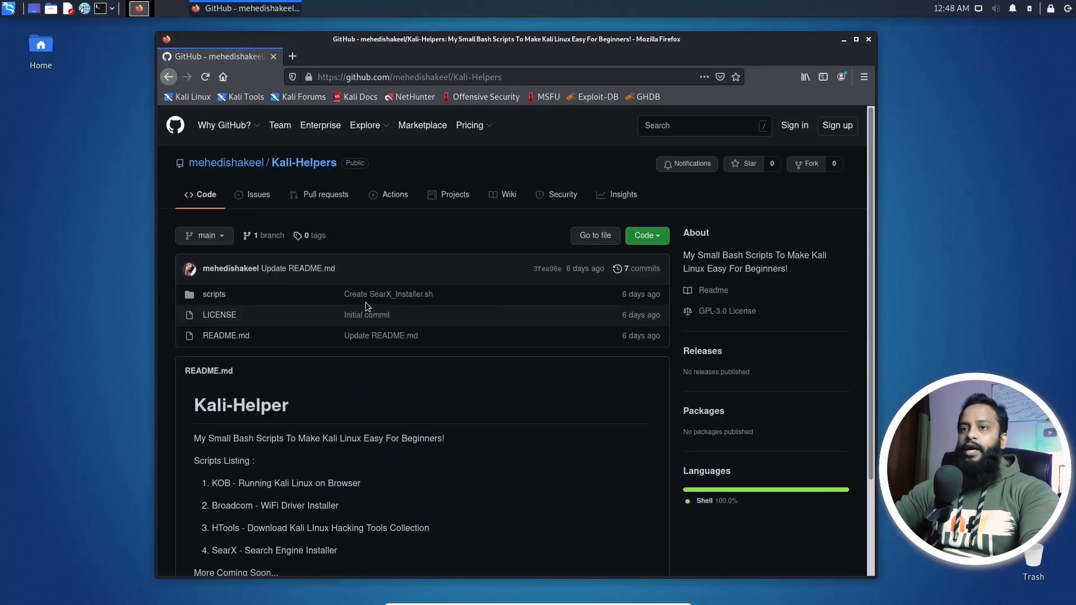
pyautogui.moveTo(214, 294)
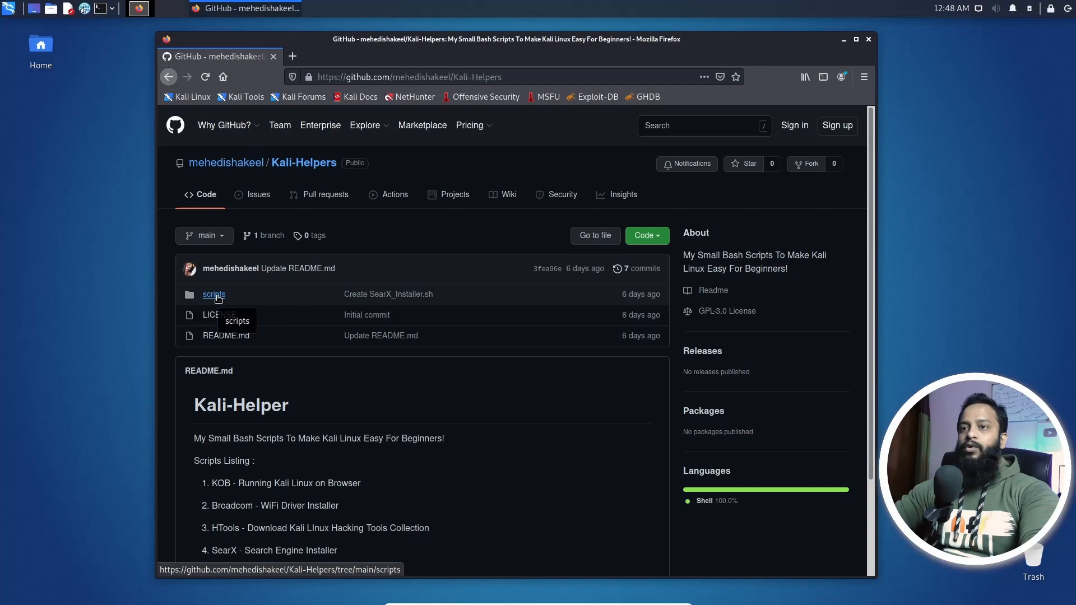
pyautogui.click(214, 294)
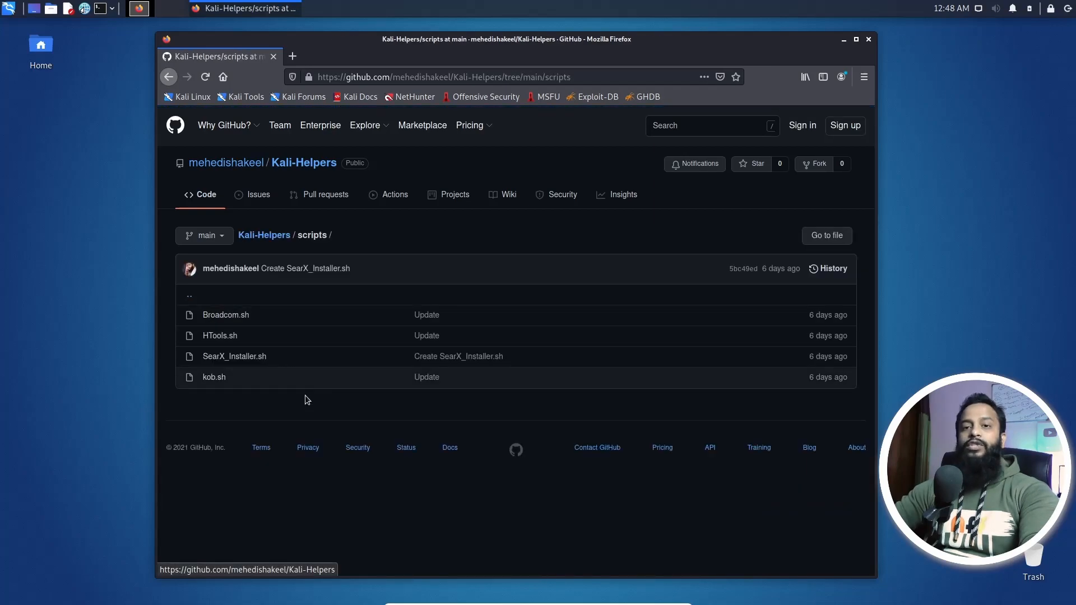
pyautogui.moveTo(314, 471)
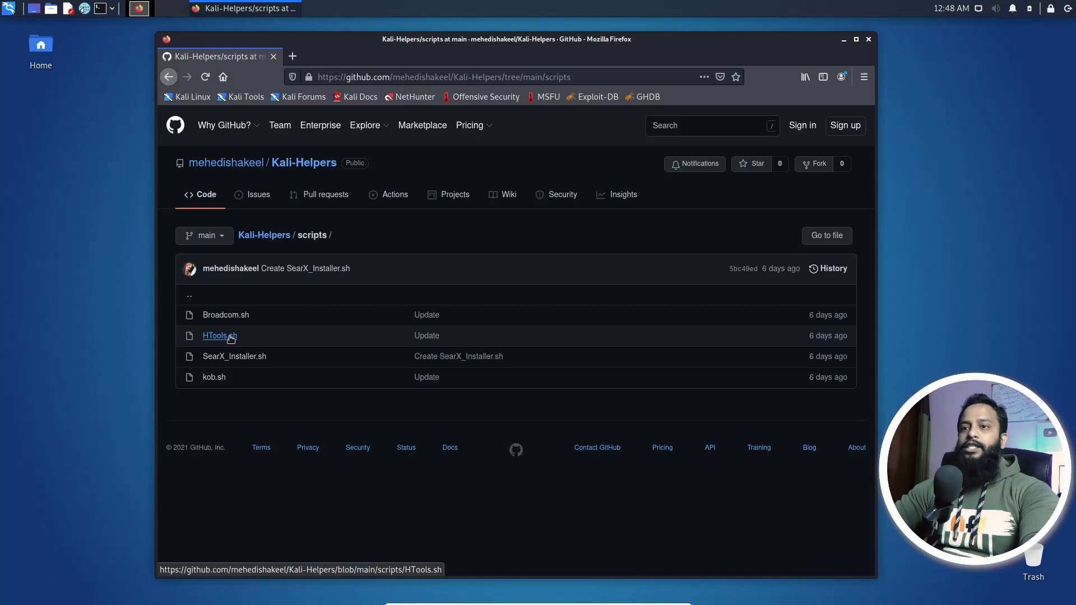
pyautogui.moveTo(213, 377)
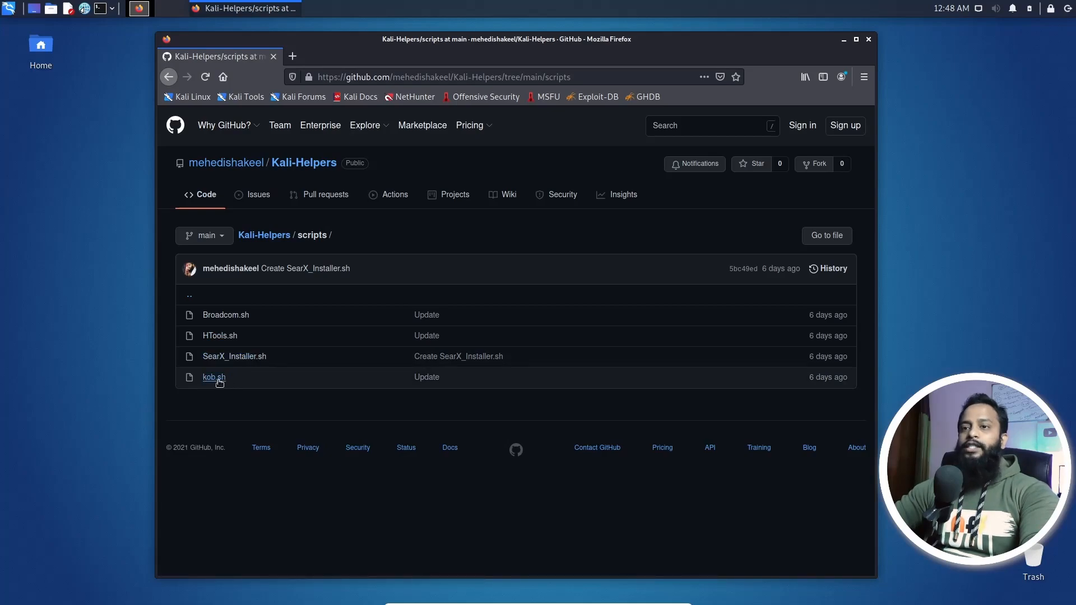
pyautogui.moveTo(214, 376)
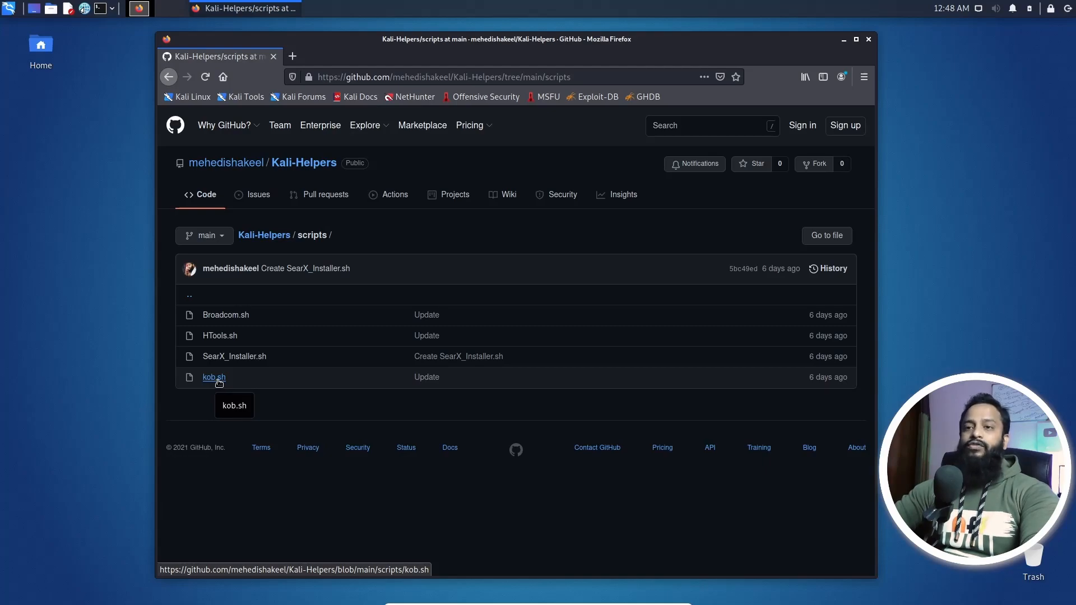
# View and scroll through the contents of kob.sh.
pyautogui.click(213, 377)
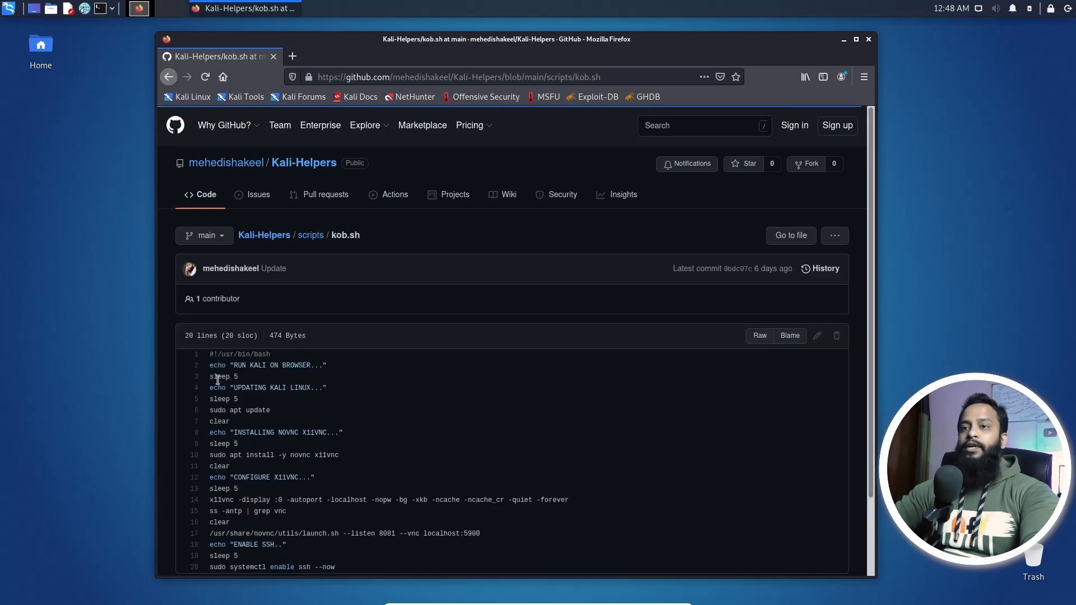
pyautogui.scroll(-3)
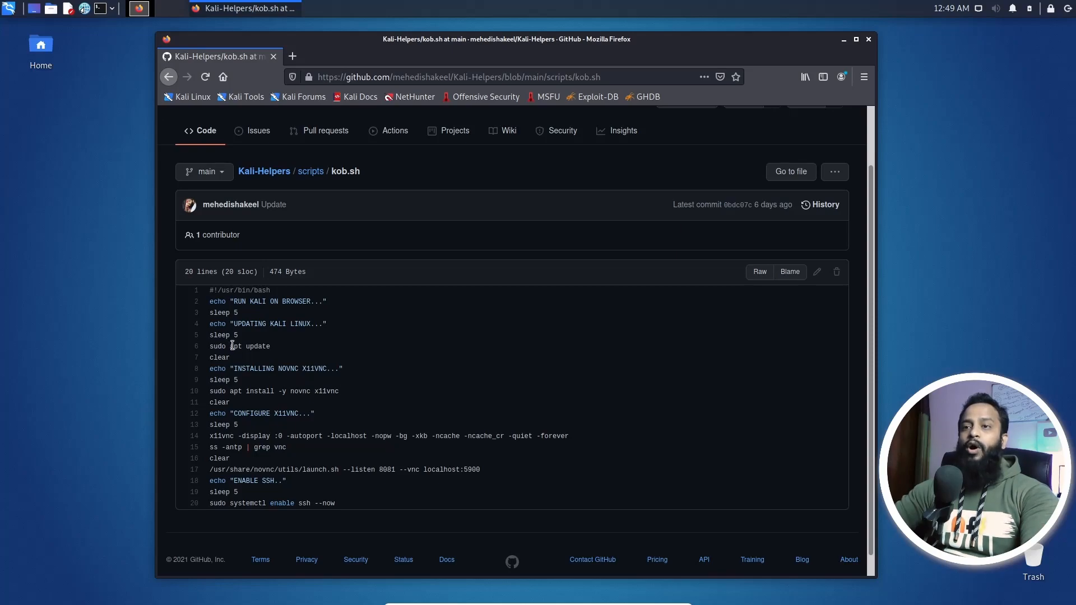
pyautogui.moveTo(281, 433)
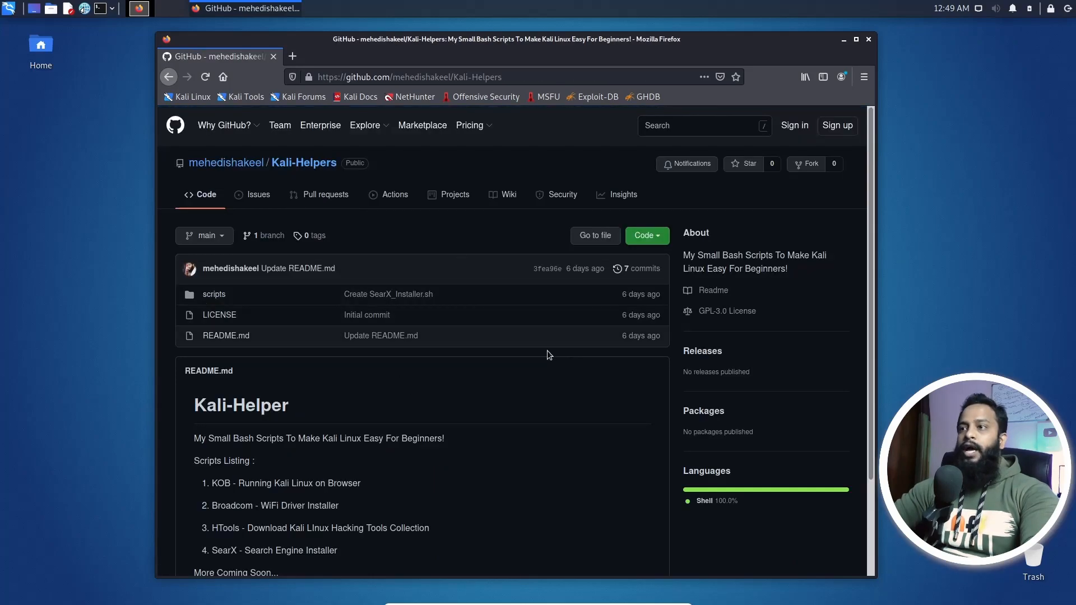
# Copy the Kali-Helpers clone URL from the Code menu and minimise Firefox.
pyautogui.click(645, 235)
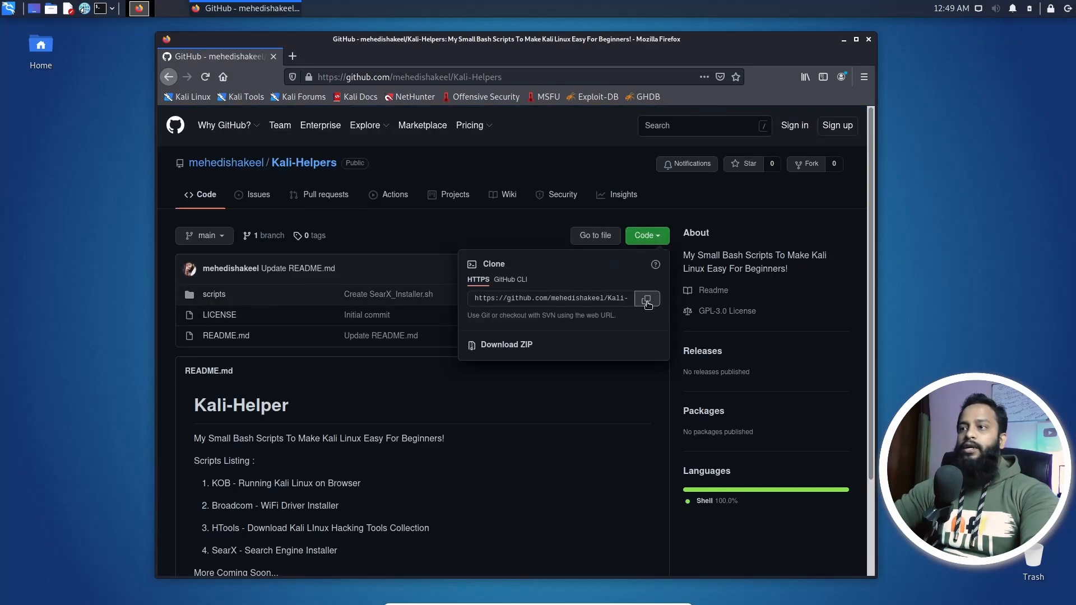
pyautogui.click(645, 299)
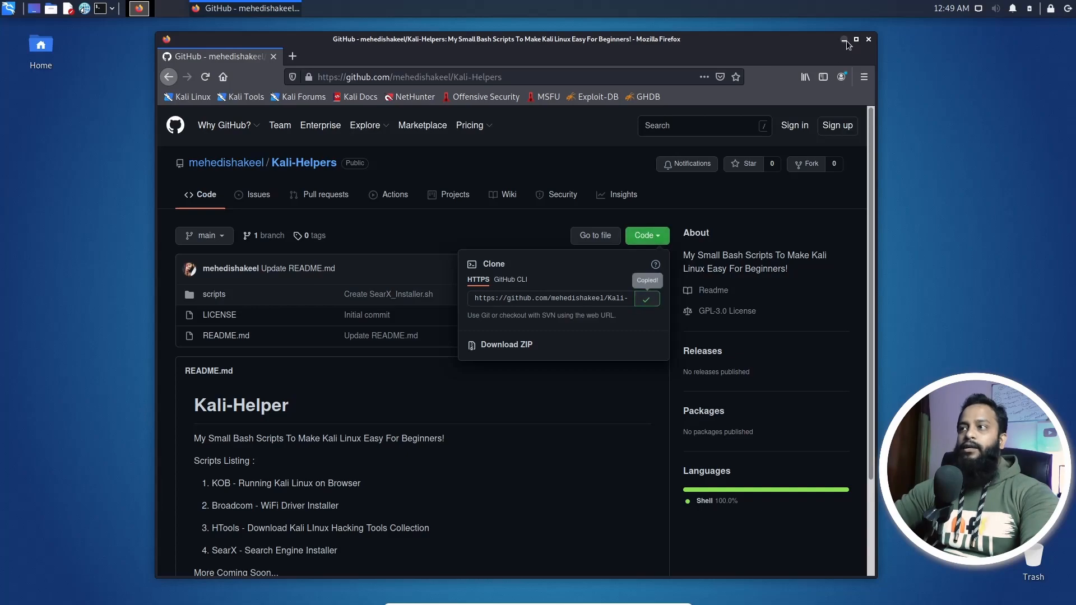
pyautogui.click(844, 40)
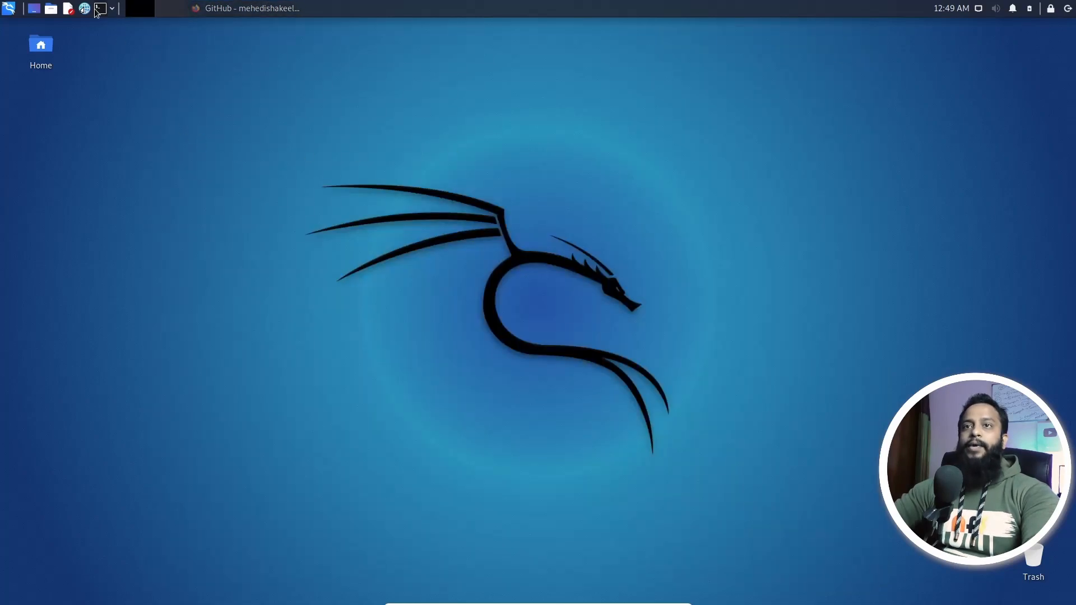
# In a new terminal on Desktop, run git clone with the pasted Kali-Helpers URL.
pyautogui.click(99, 9)
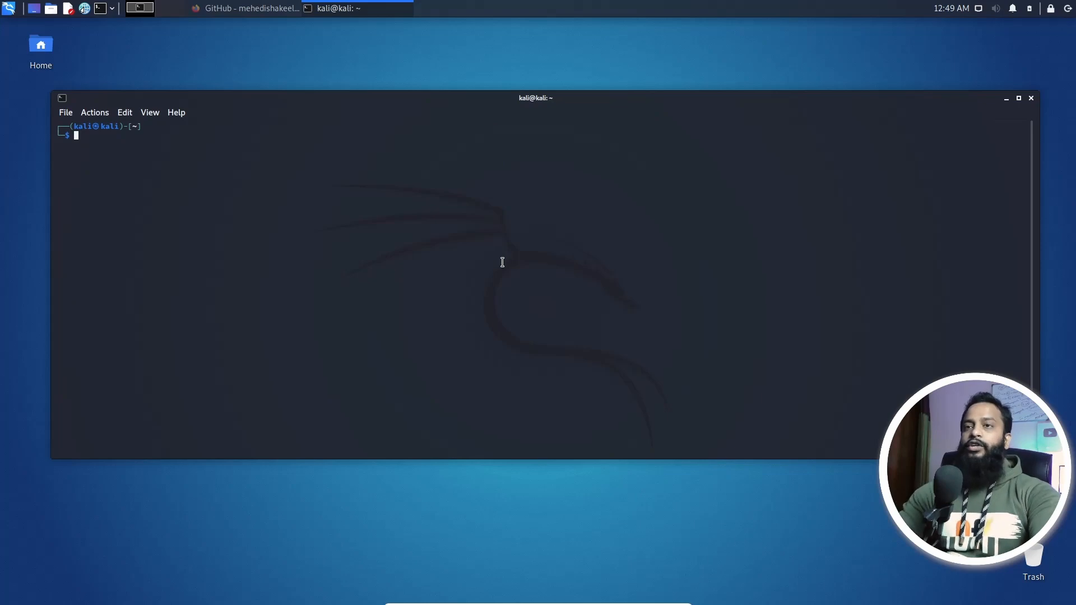
pyautogui.write('cd Desktop')
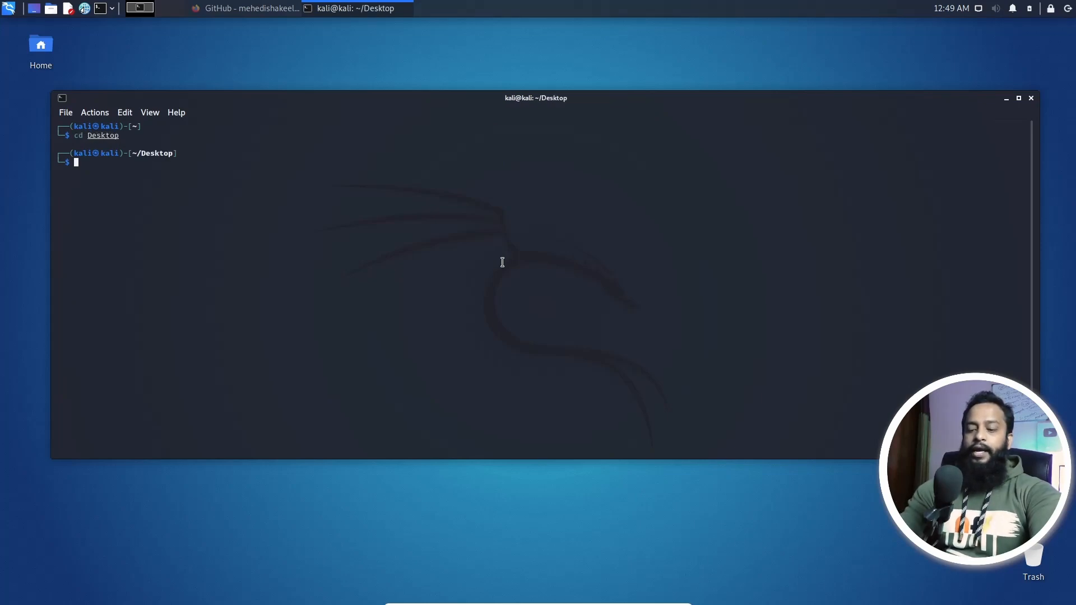
pyautogui.write('git clone')
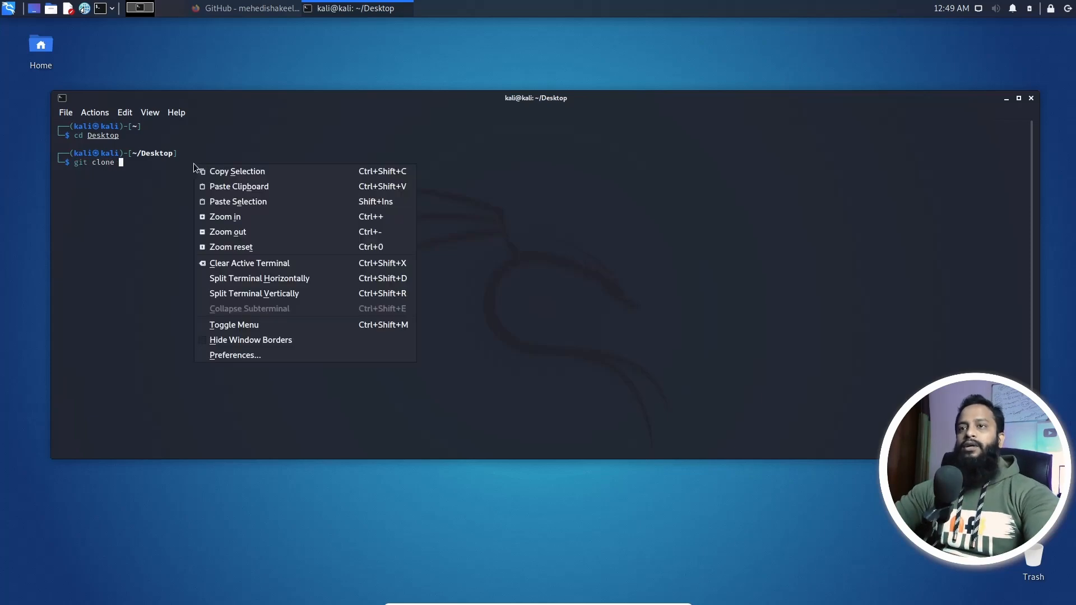
pyautogui.click(239, 186)
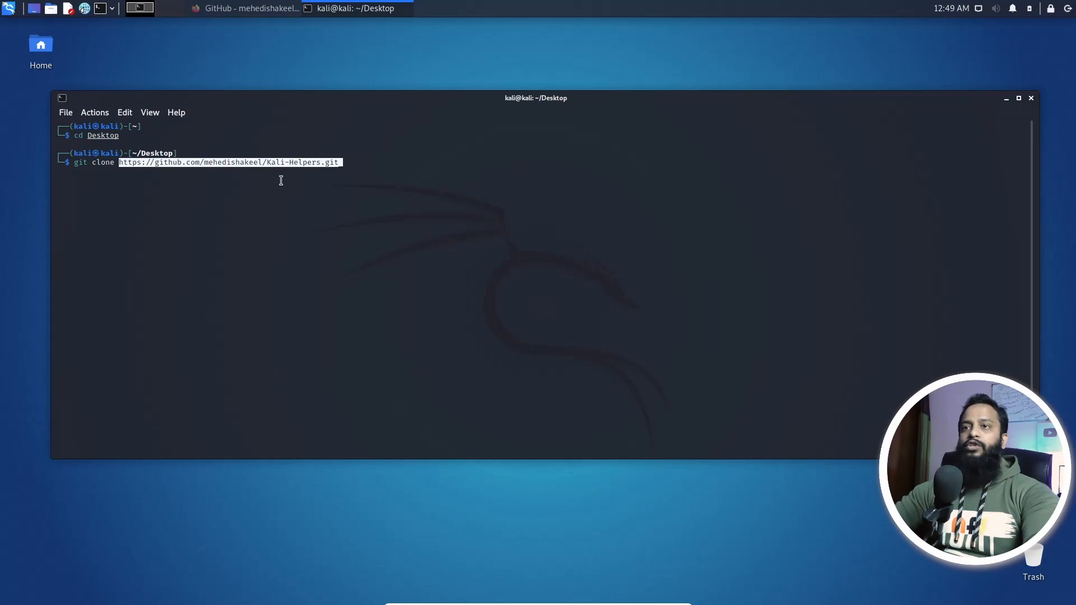
pyautogui.moveTo(356, 165)
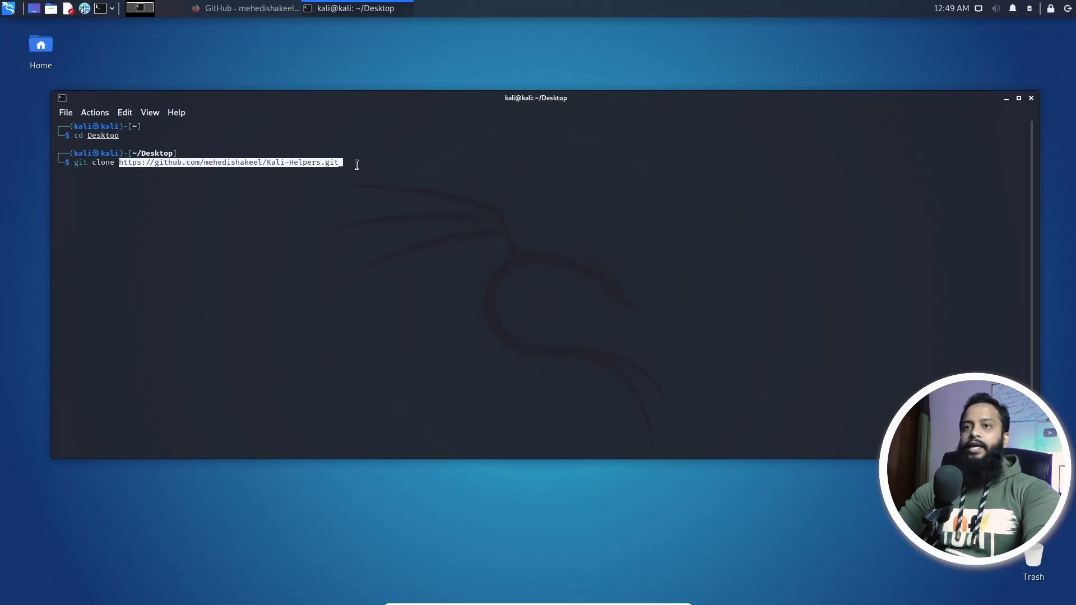
pyautogui.press('Return')
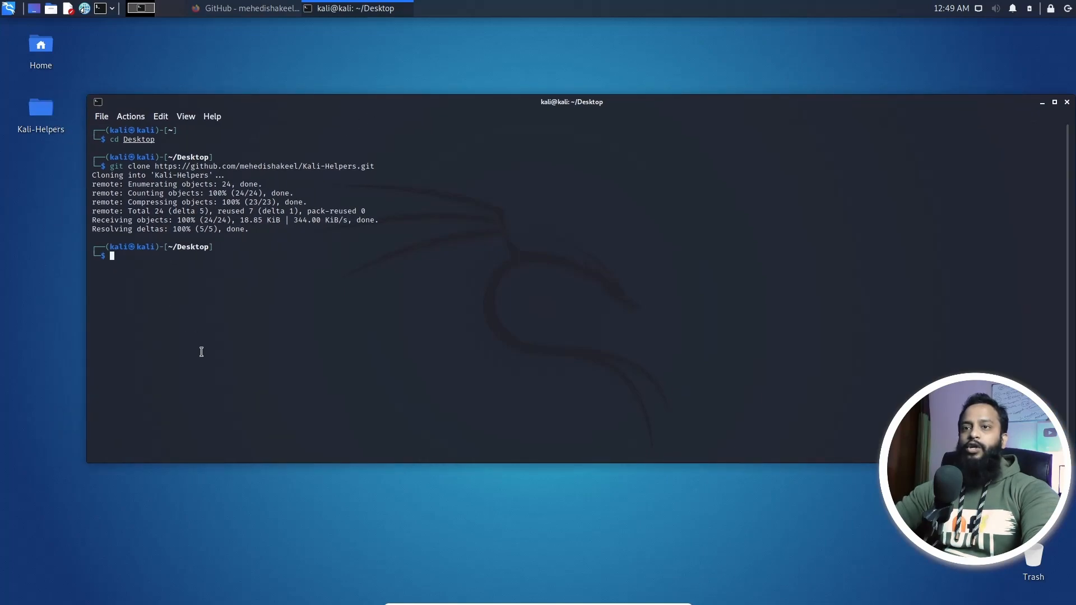
pyautogui.write('cd Desktop')
pyautogui.write('ls')
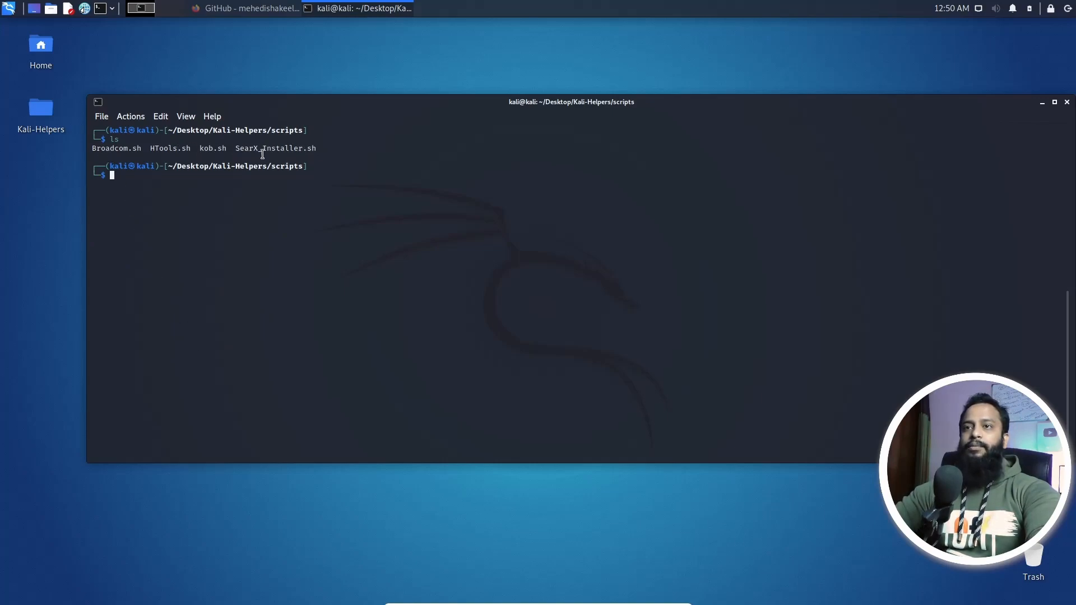
pyautogui.moveTo(199, 148)
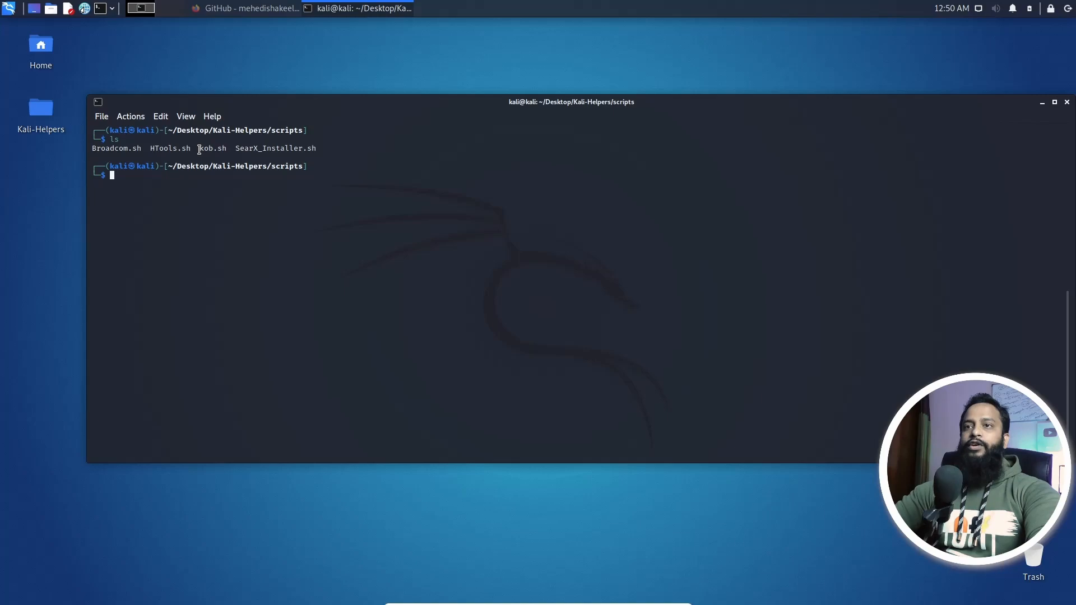
# Run sudo chmod +x kob.sh with the sudo password and confirm via ls.
pyautogui.doubleClick(212, 148)
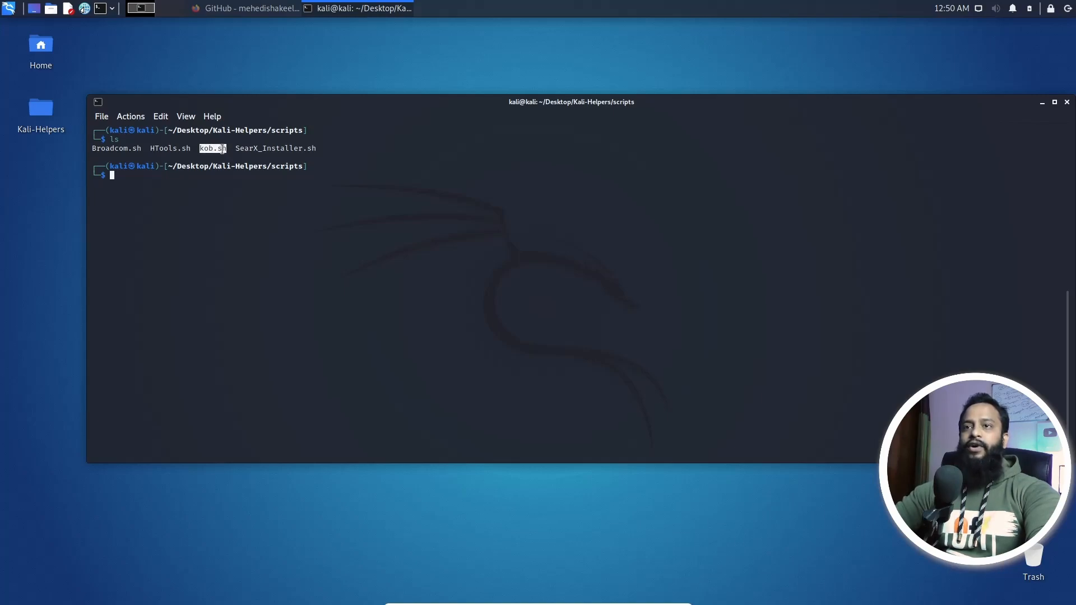
pyautogui.write('sudo apt install bettercap')
pyautogui.write('sudo chmod +')
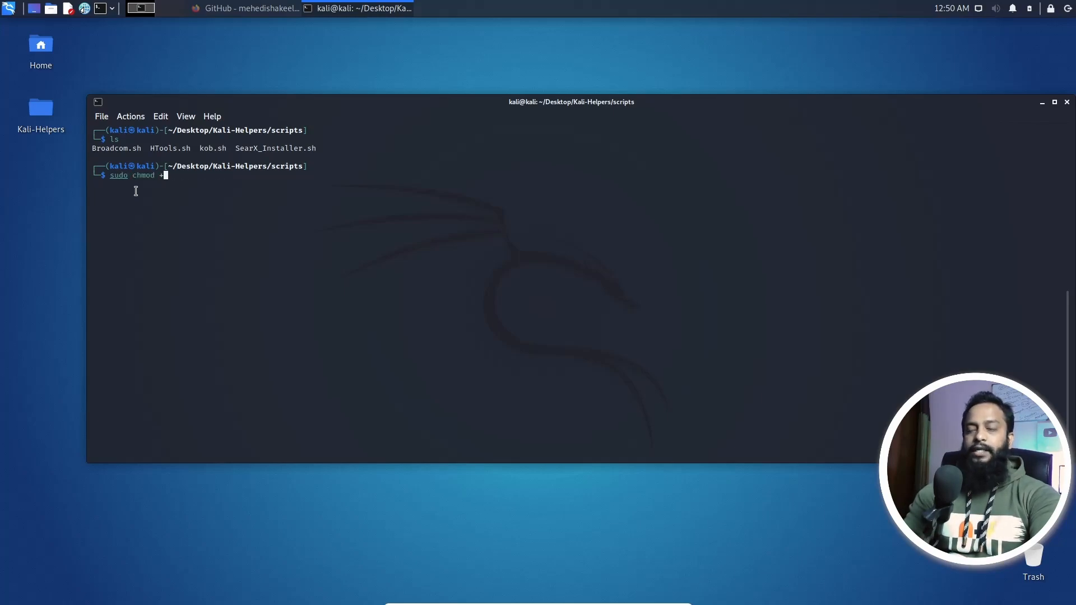
pyautogui.write('x kob')
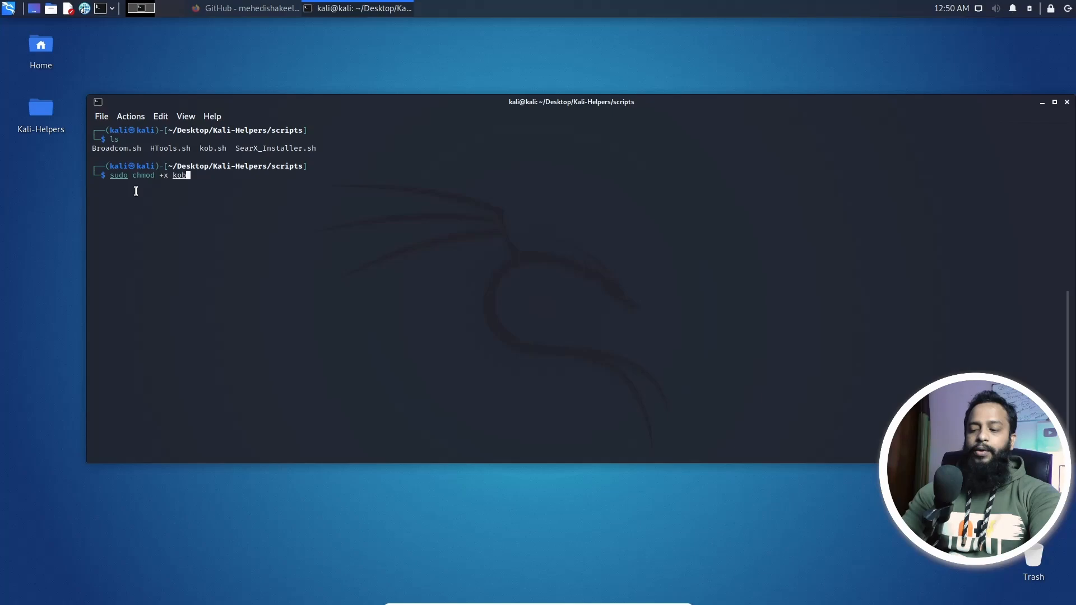
pyautogui.write('.sh')
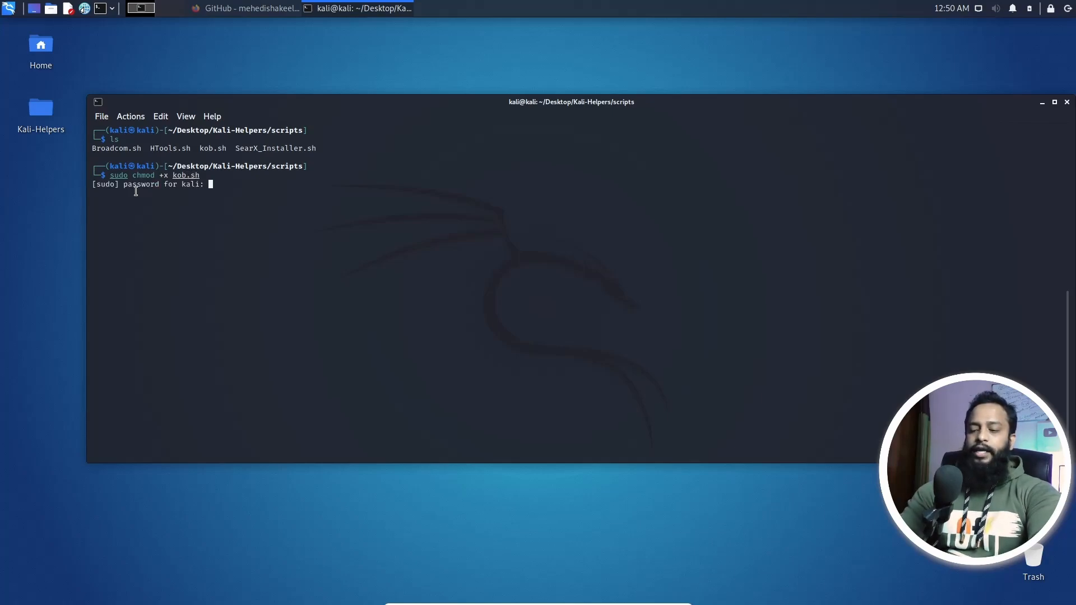
pyautogui.press('Return')
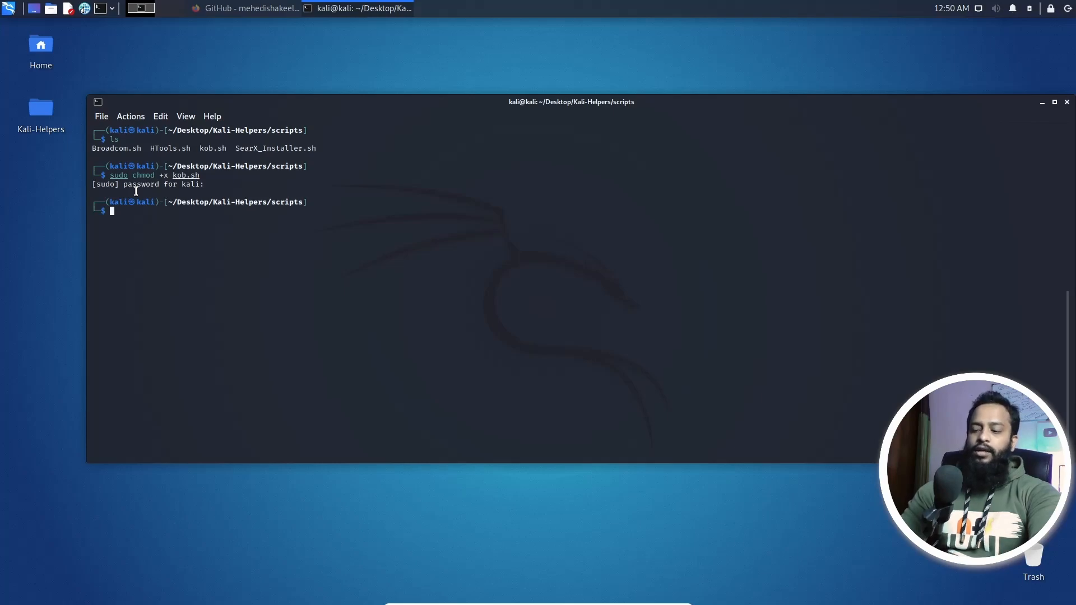
pyautogui.write('ls')
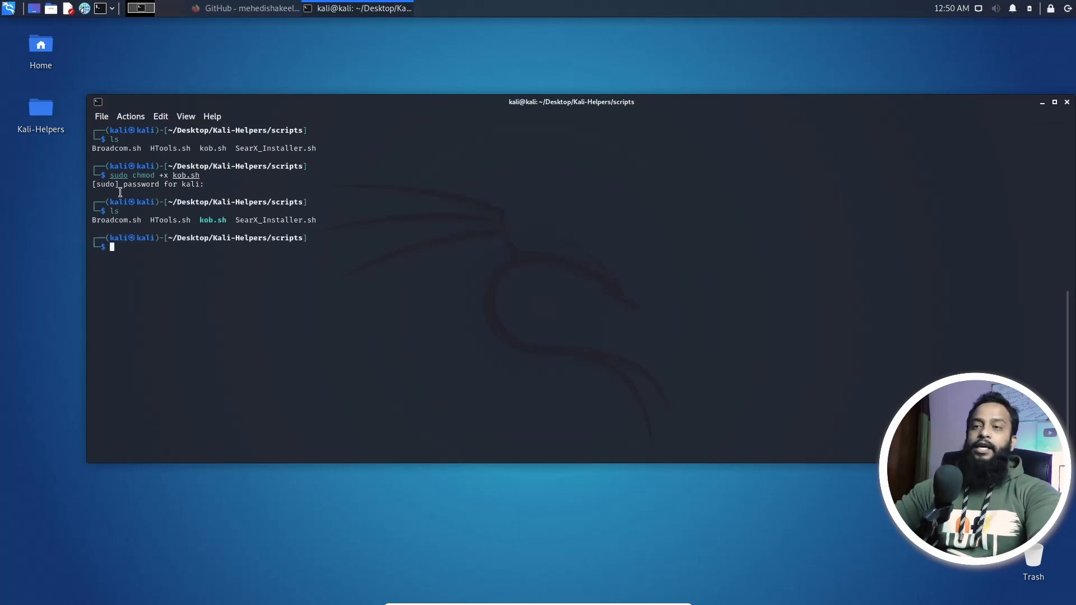
pyautogui.doubleClick(212, 220)
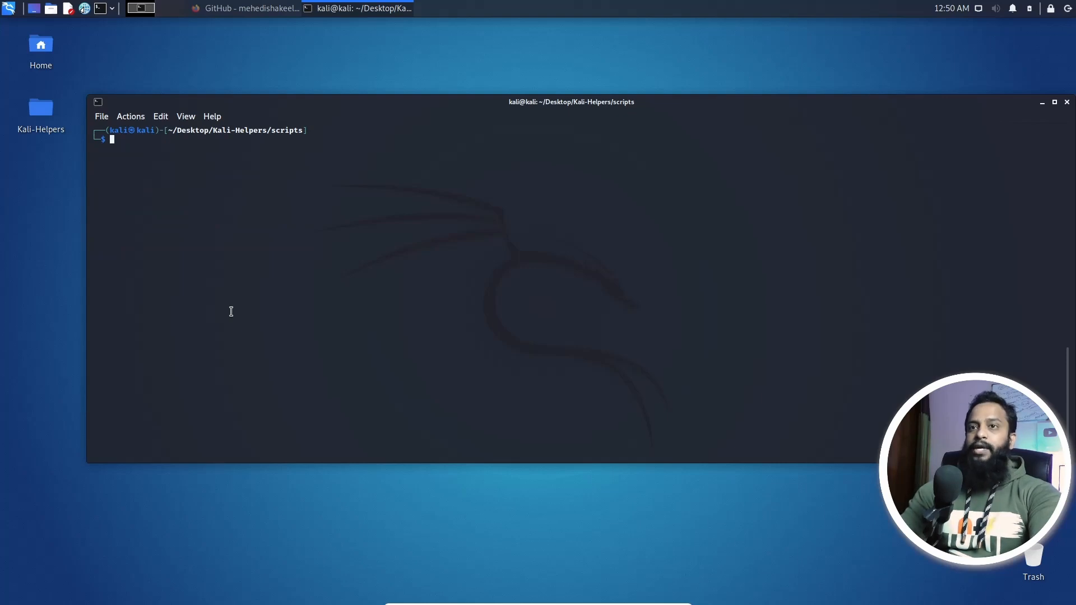
# Run sudo ./kob.sh to start the noVNC server on port 8081.
pyautogui.write('sudo chmod +x kob.sh')
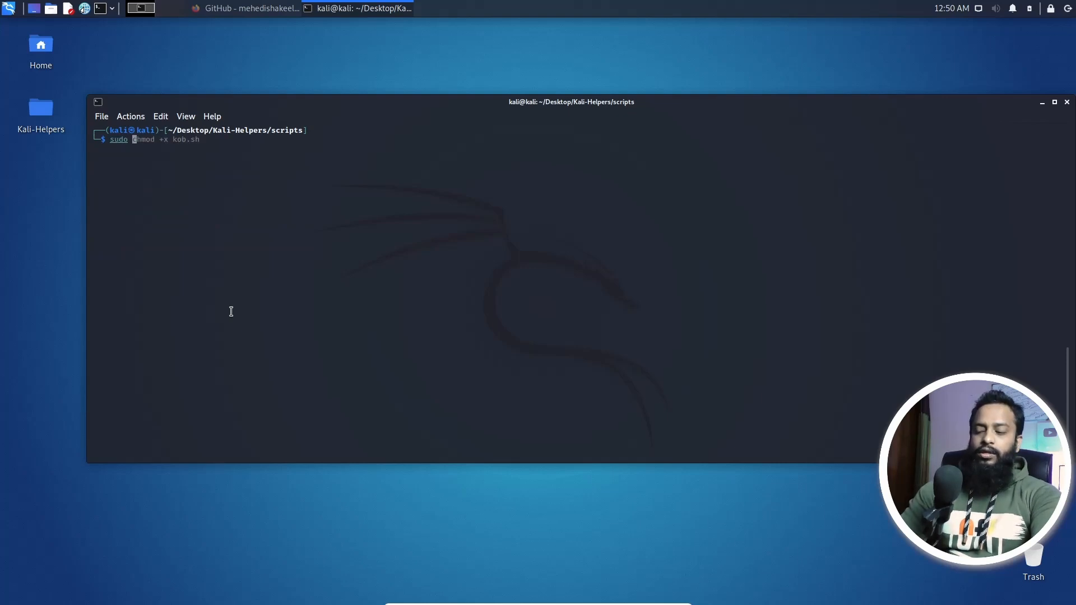
pyautogui.write('./kob')
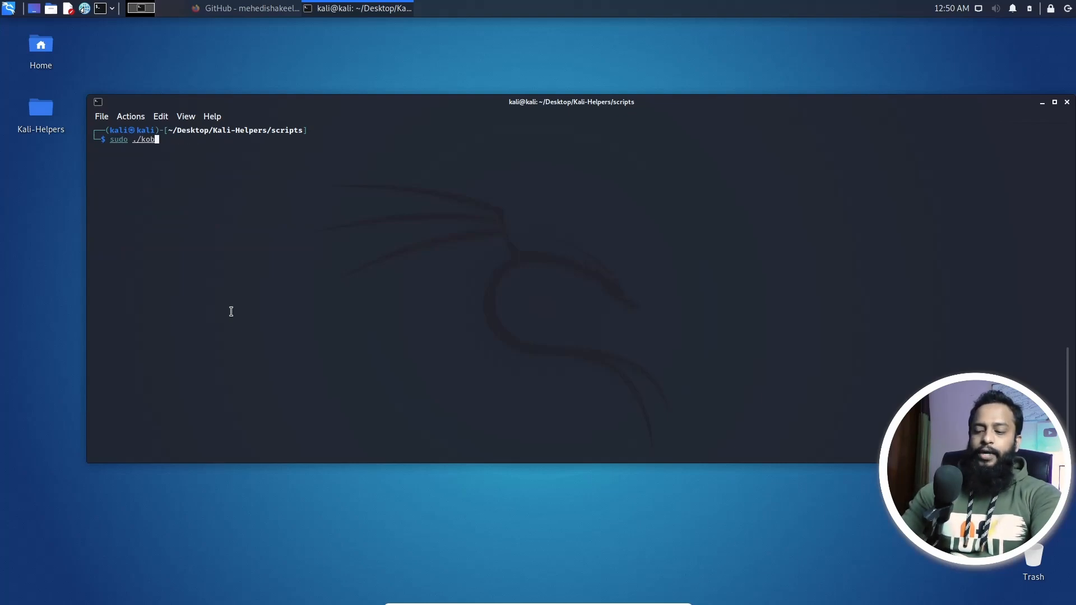
pyautogui.write('.sh')
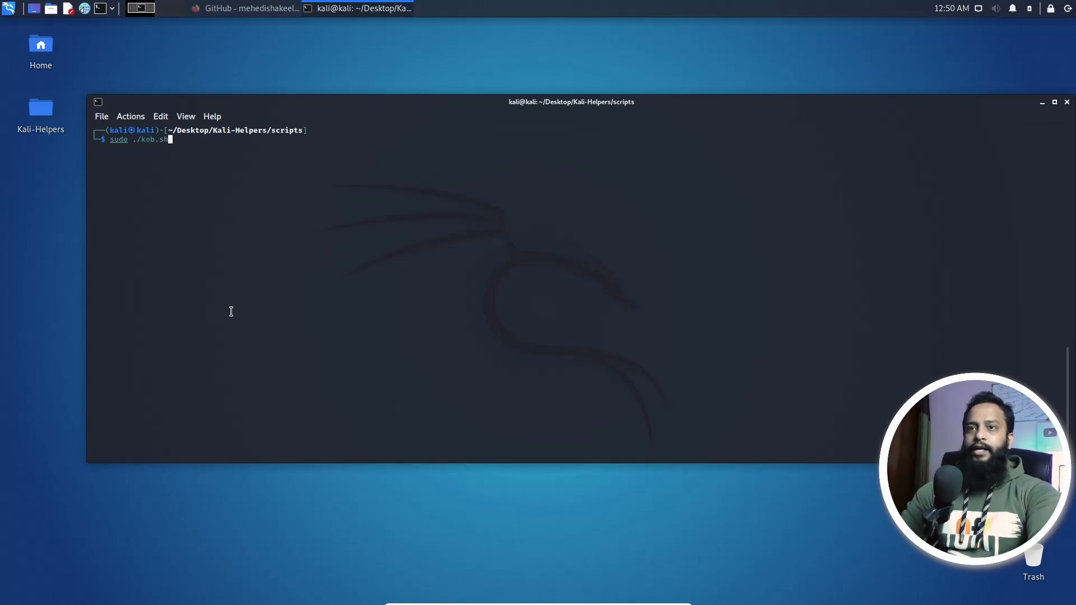
pyautogui.press('Return')
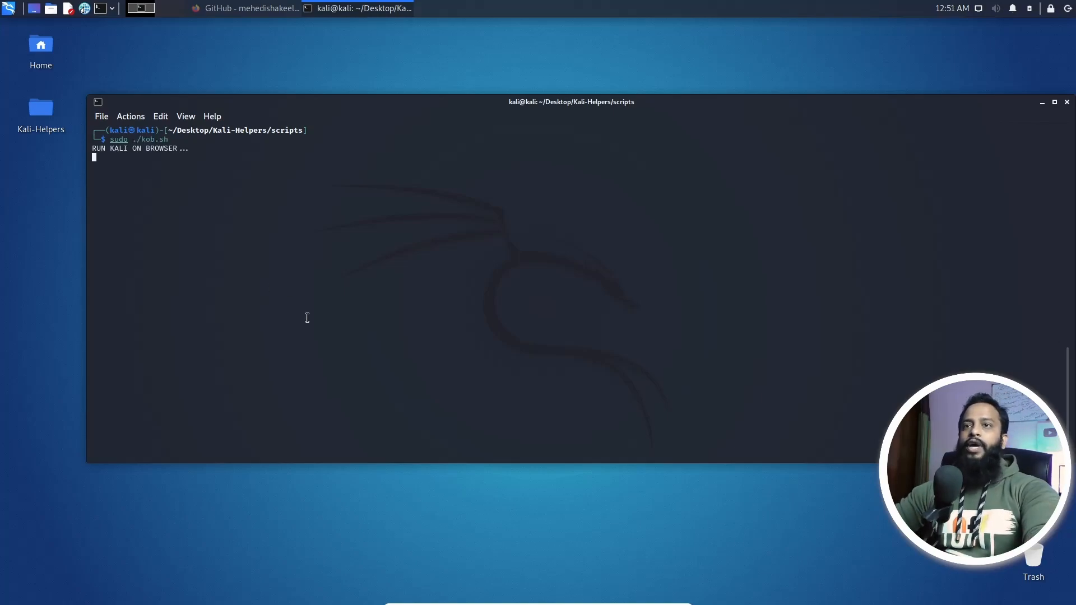
pyautogui.moveTo(358, 266)
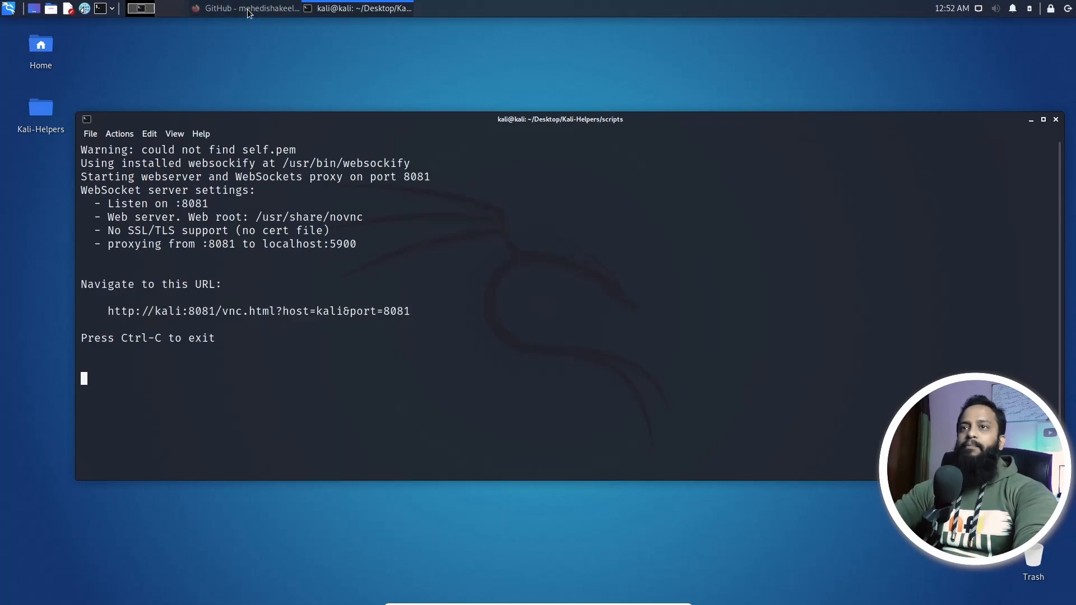
# Browse to kali:8081/vnc.html?host=kali&port=8081 in Firefox and connect.
pyautogui.click(244, 9)
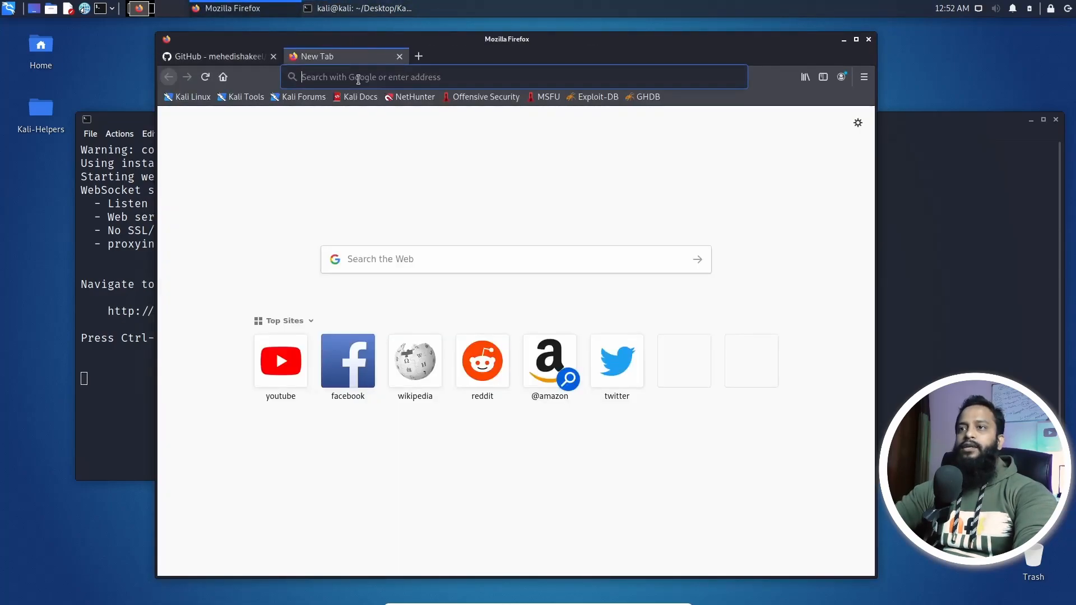
pyautogui.write('kali:8081/vnc.html?host=kali&port=8081')
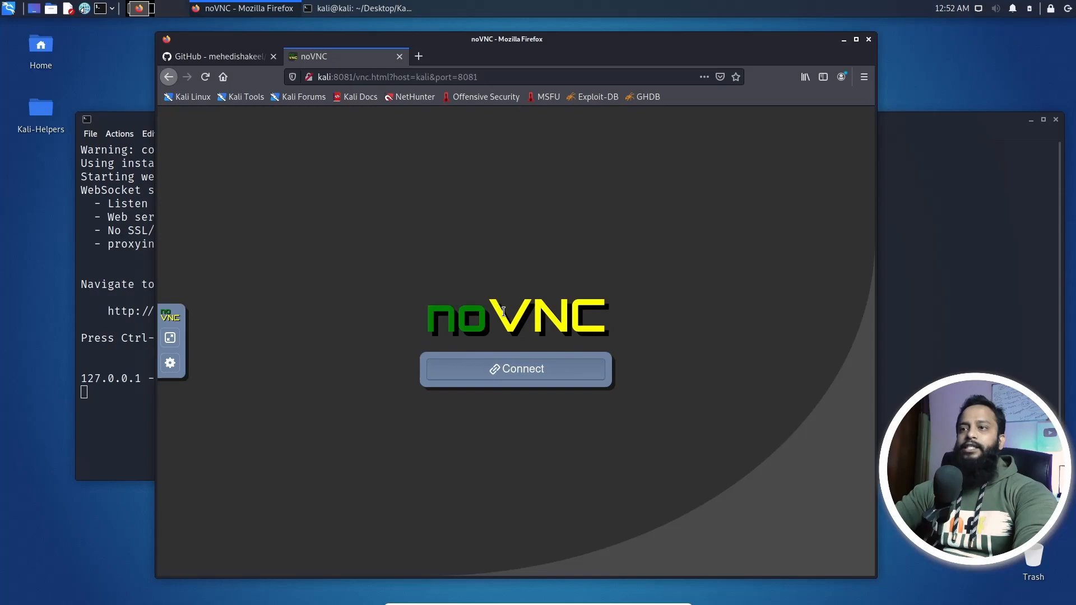
pyautogui.click(516, 369)
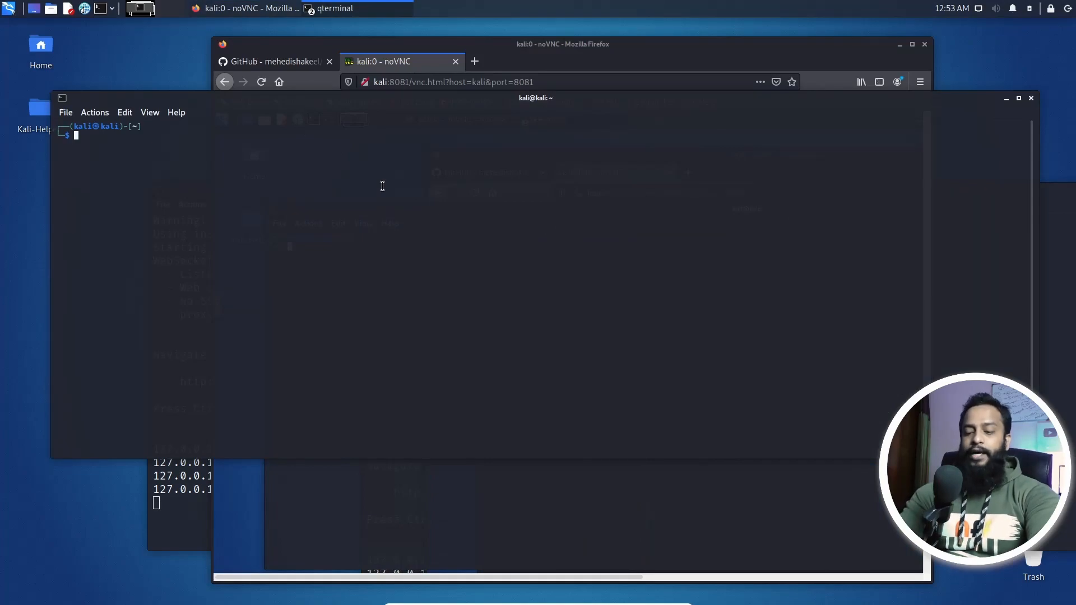
# Run ifconfig and select the eth0 address 192.168.0.110.
pyautogui.write('ifconfig')
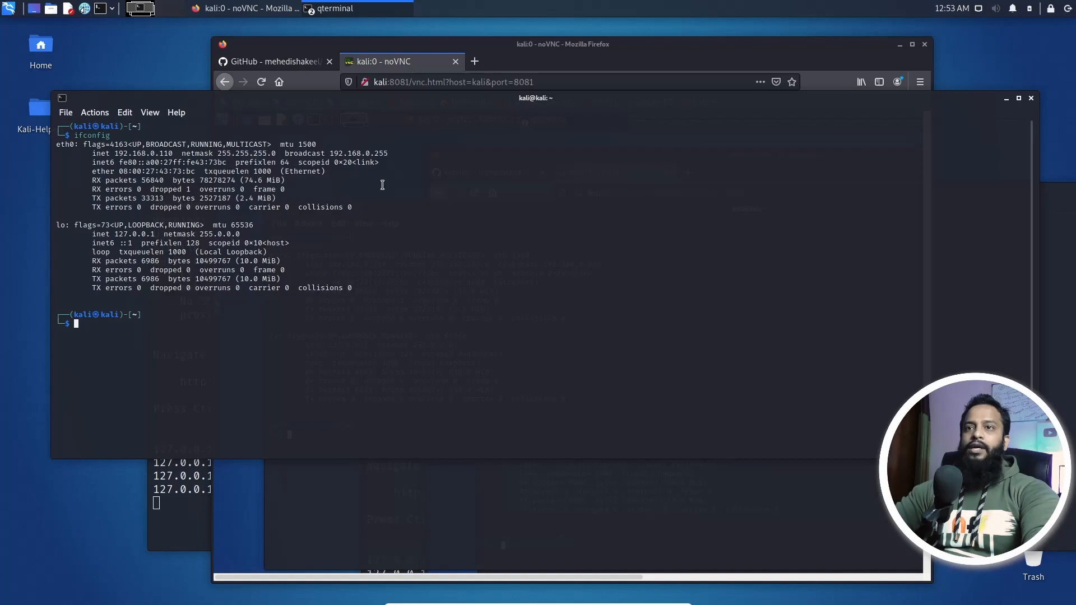
pyautogui.doubleClick(122, 153)
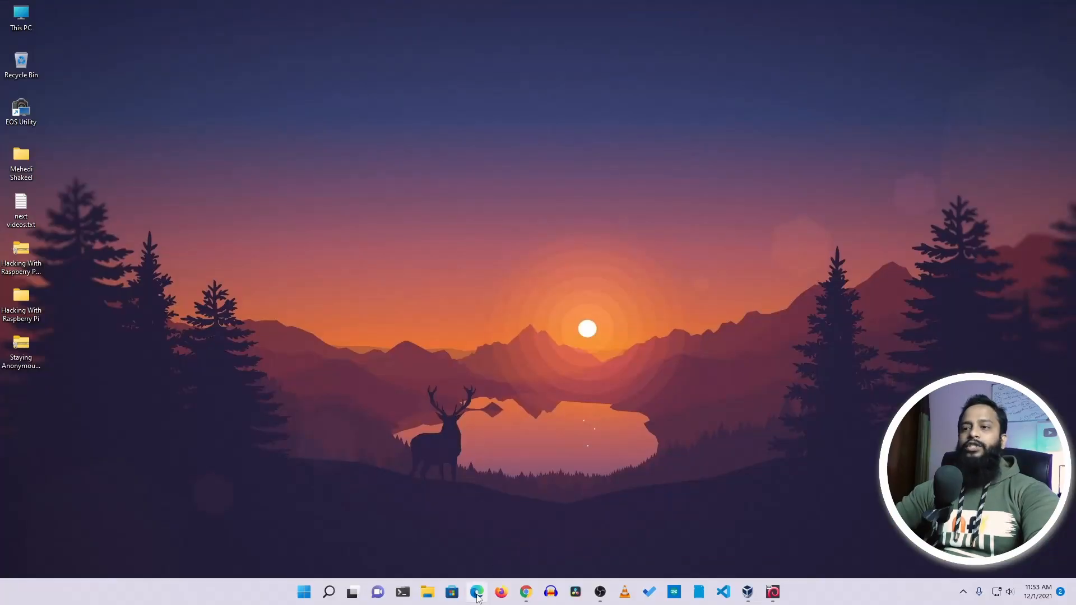
# In Edge, browse to 192.168.0.110:8081 and open vnc_auto.html.
pyautogui.click(476, 592)
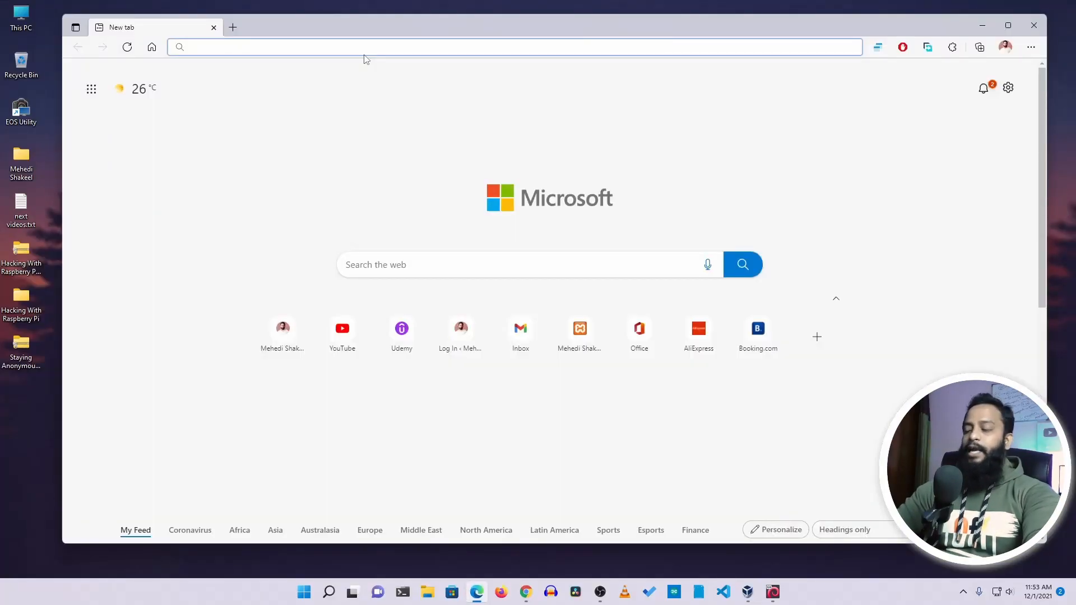
pyautogui.write('192.168.0.110:8081')
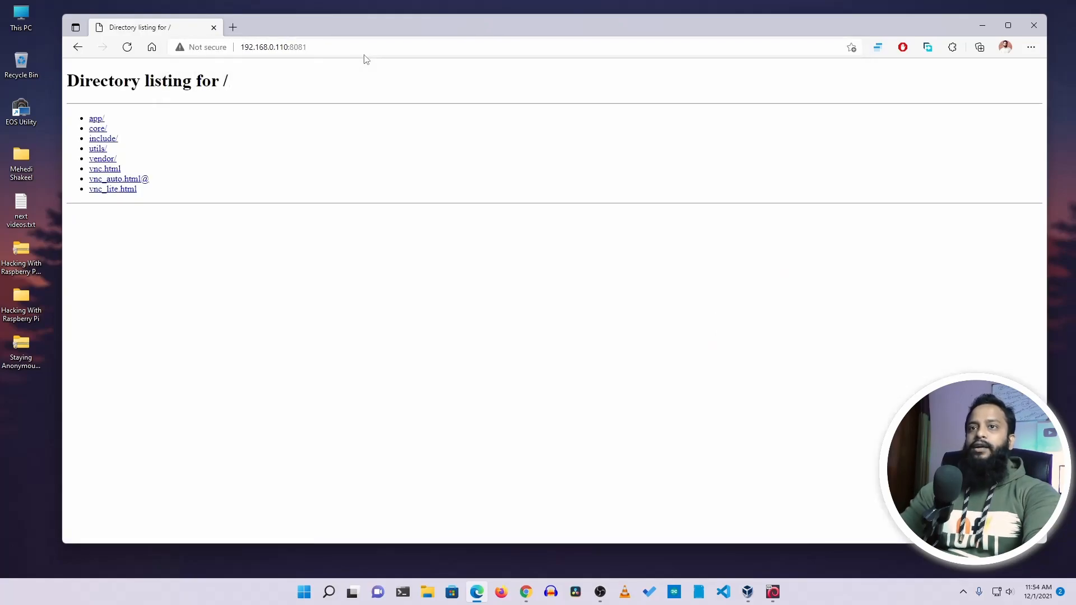
pyautogui.moveTo(221, 111)
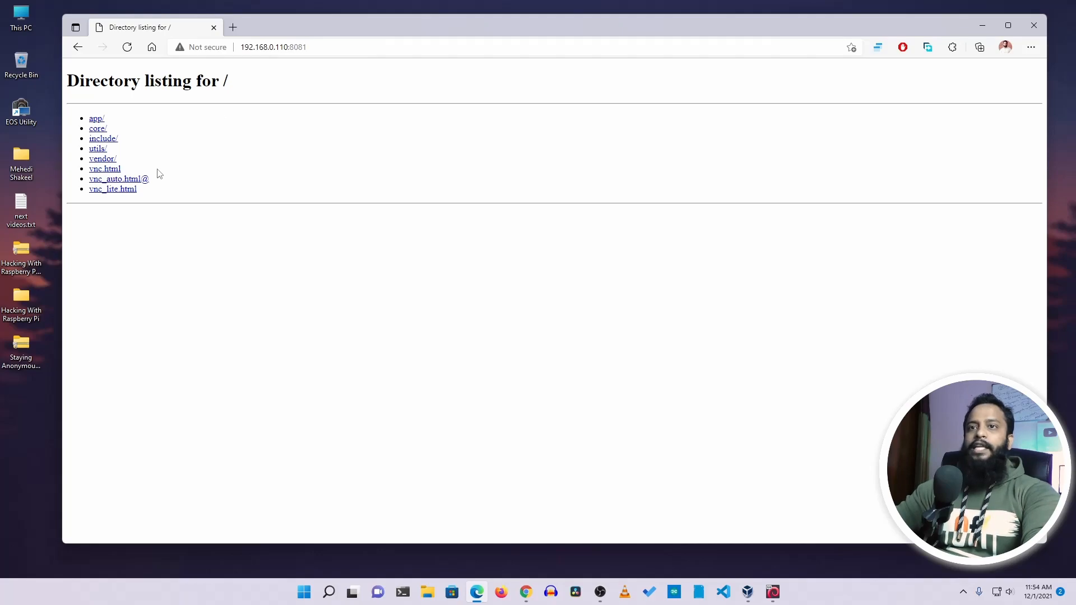
pyautogui.click(118, 179)
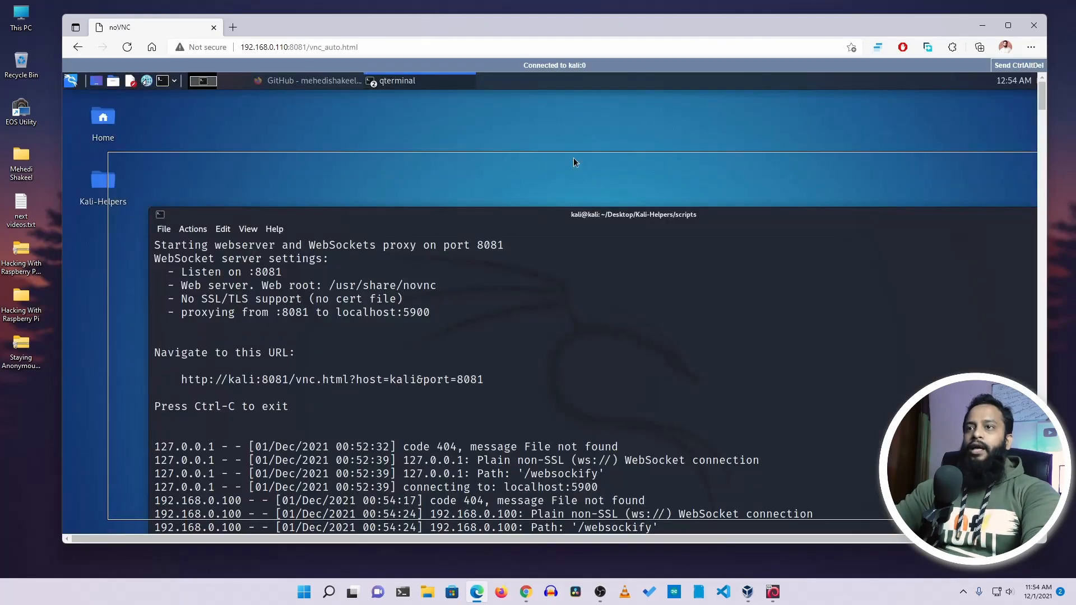